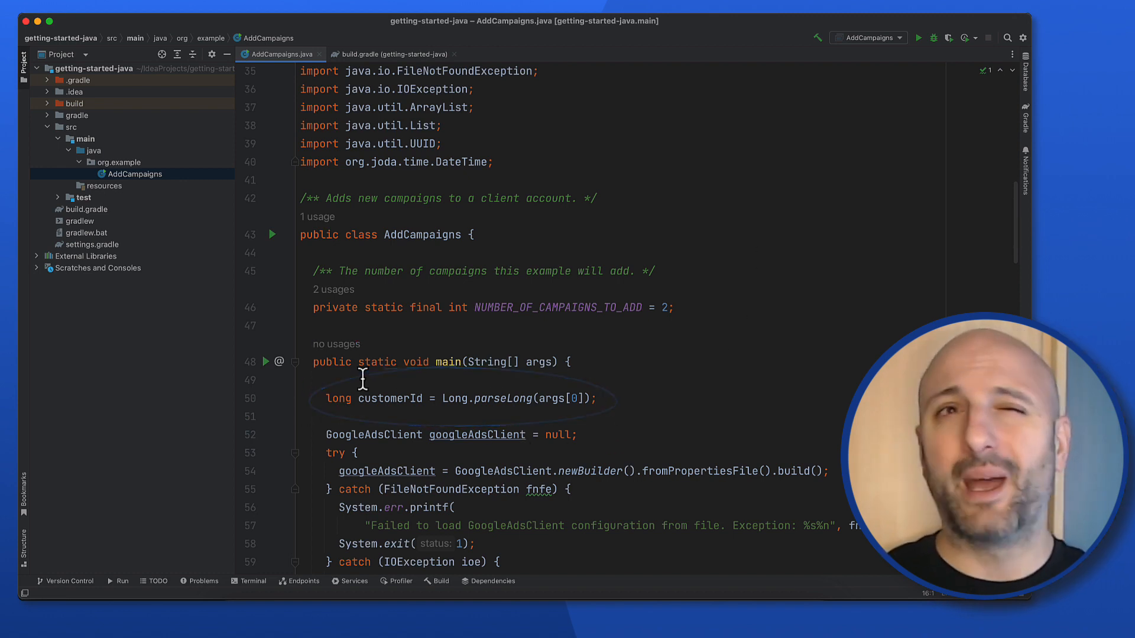
Step: Restore fromPropertiesFile() on the GoogleAdsClient newBuilder() call via code completion
scroll("down", 3)
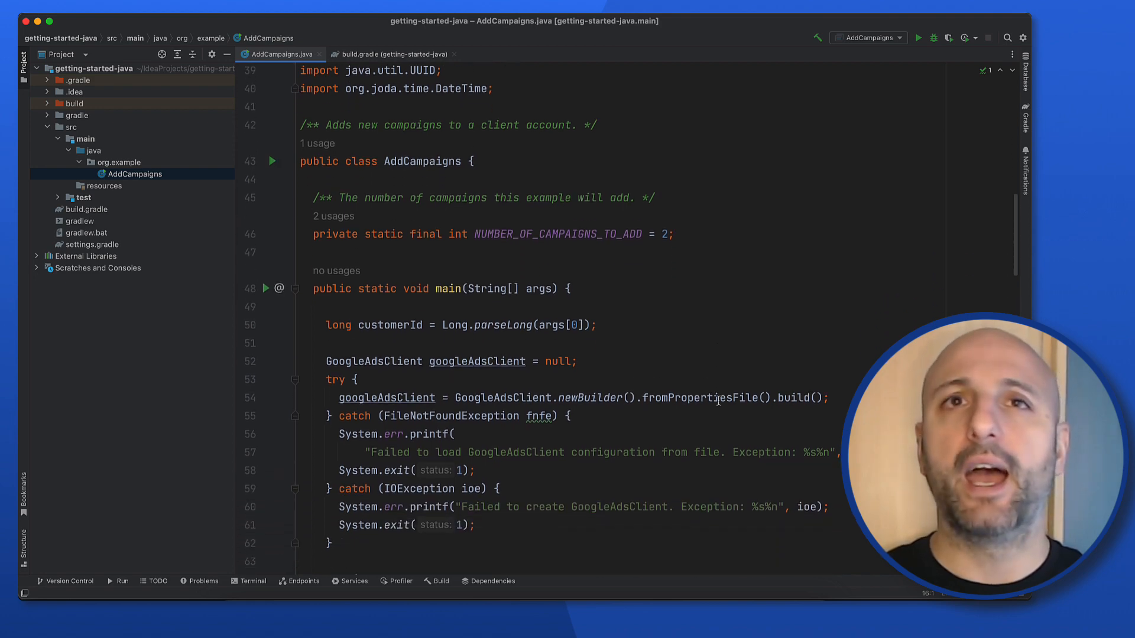
scroll("down", 3)
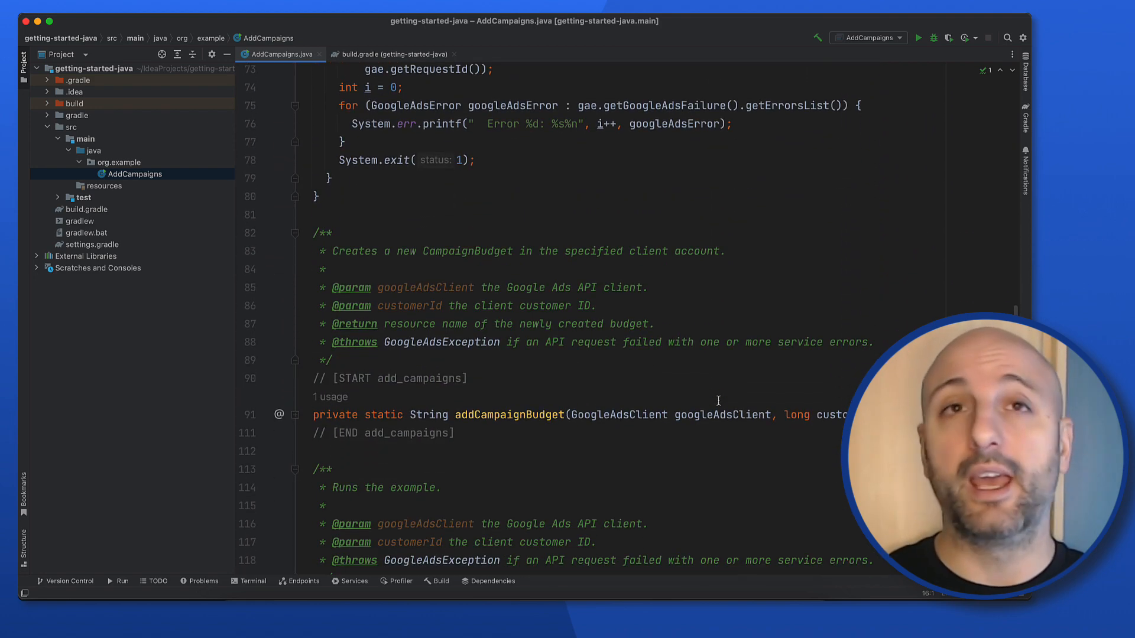
scroll("down", 3)
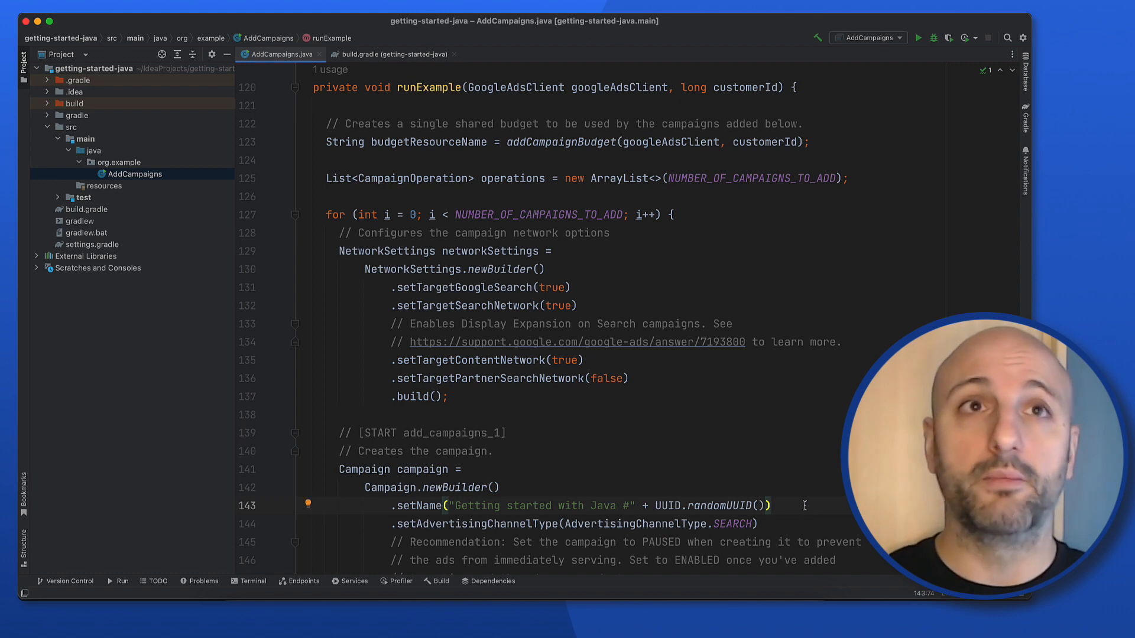
mouse_move(299, 345)
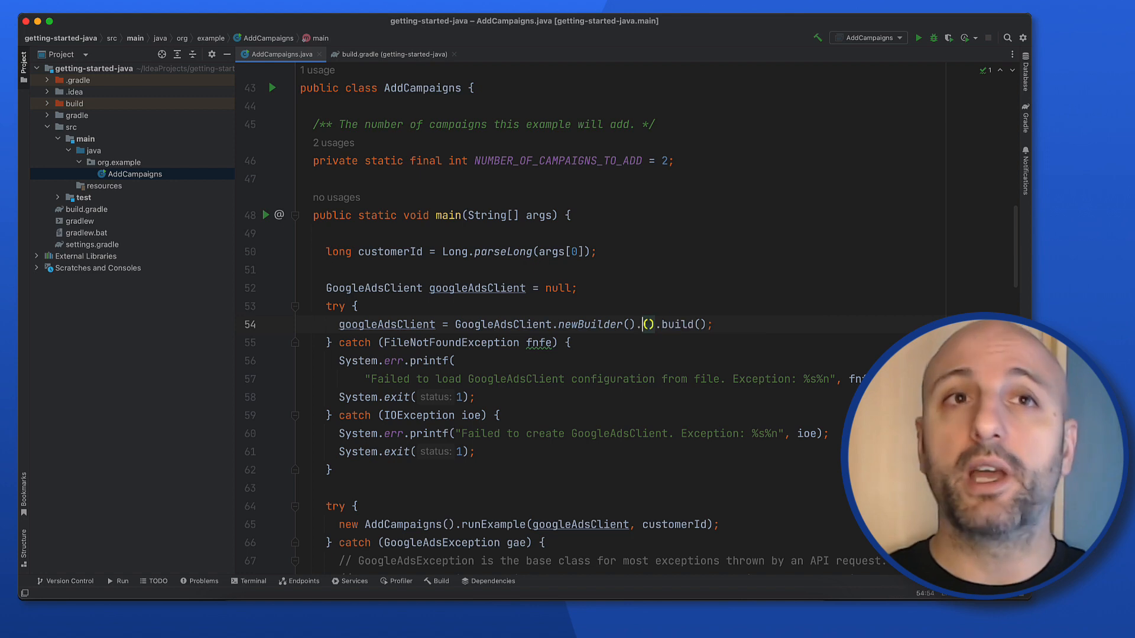
type("fromenv")
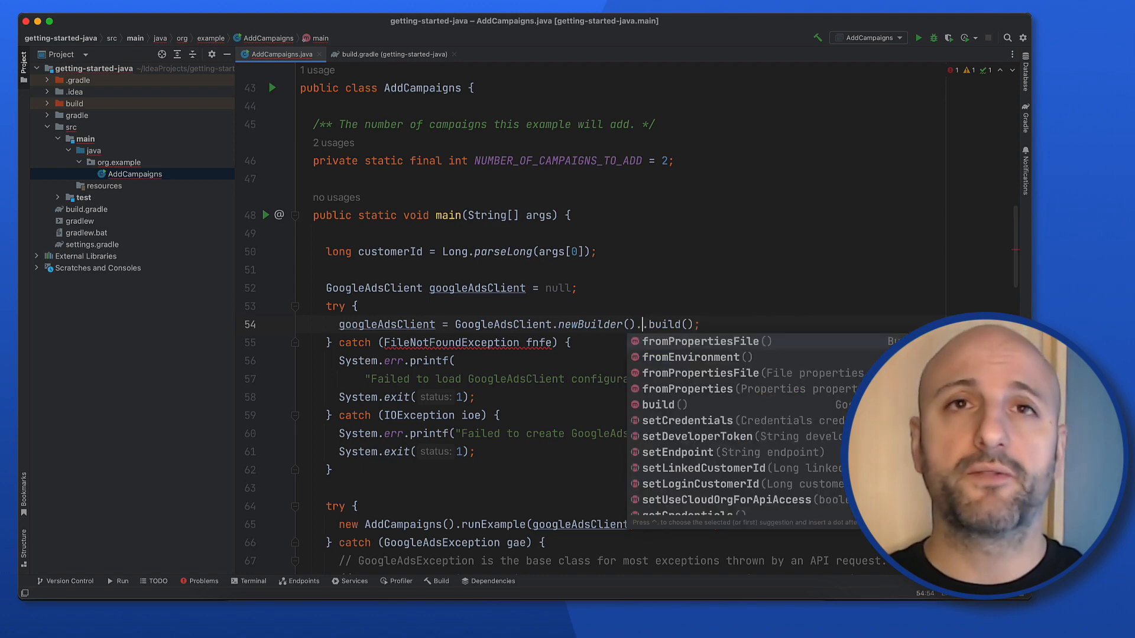
type("from")
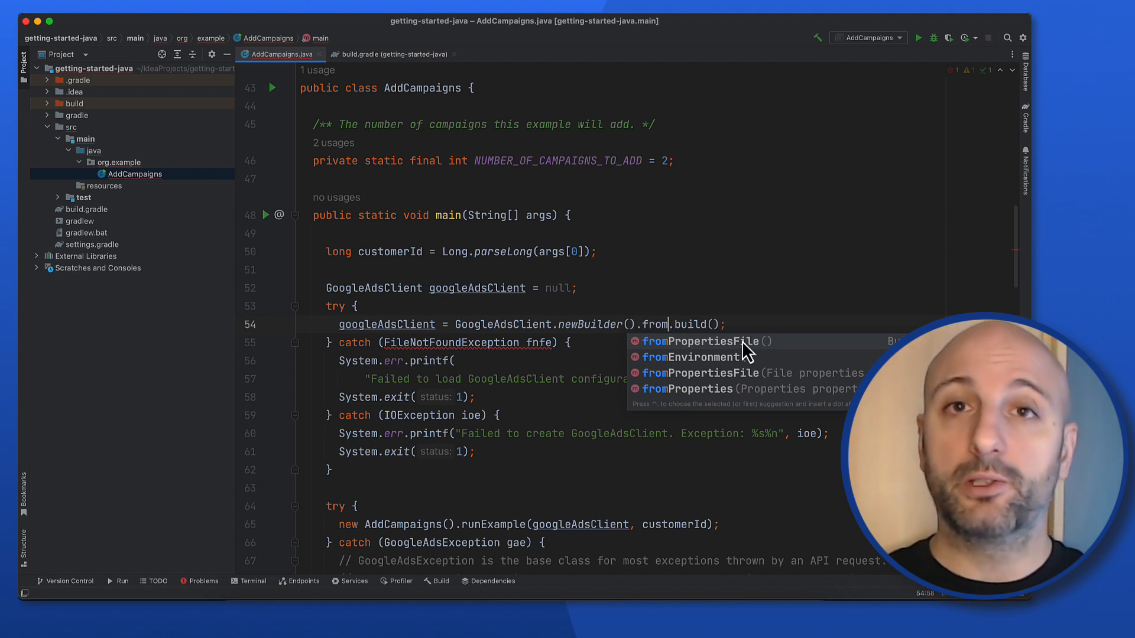
left_click(705, 340)
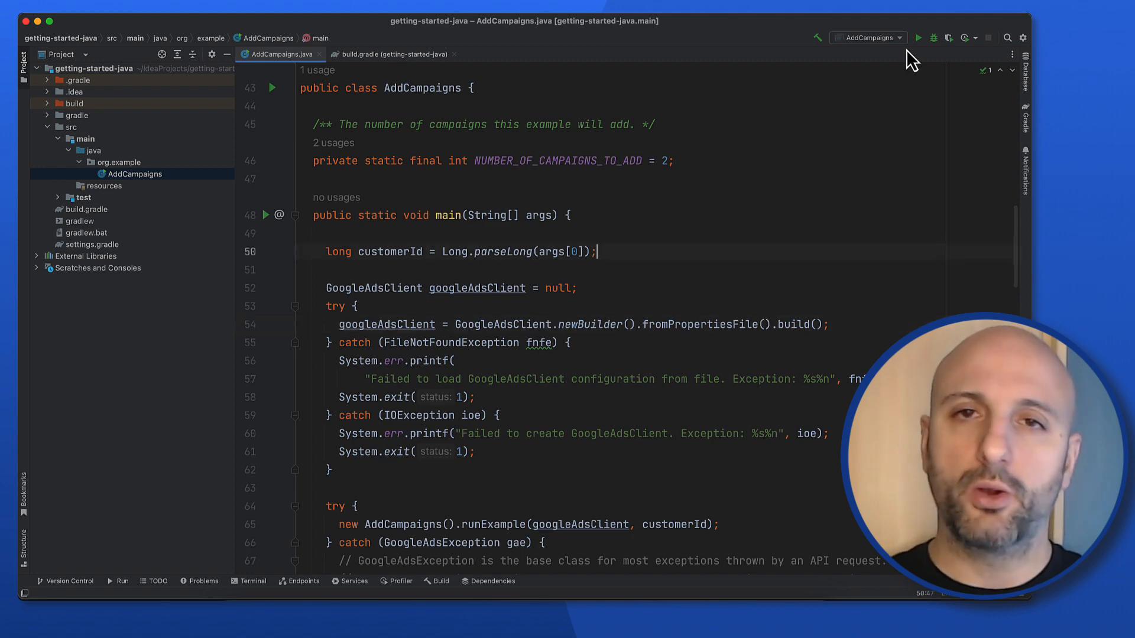
Step: Add the customer ID to AddCampaigns Program arguments and run the example
left_click(901, 36)
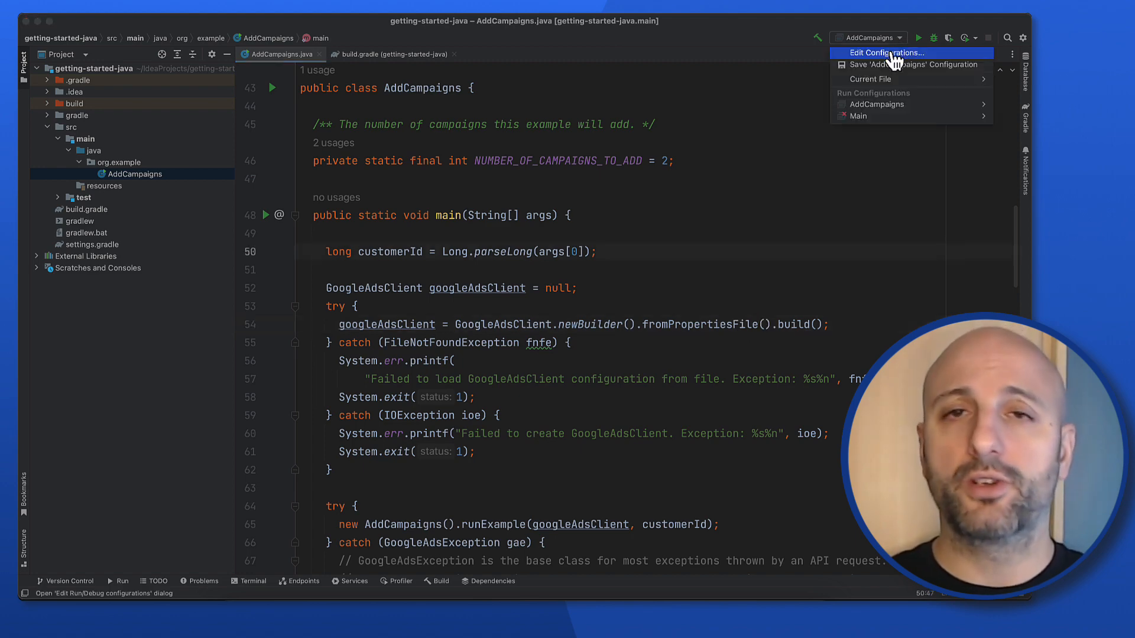
left_click(893, 52)
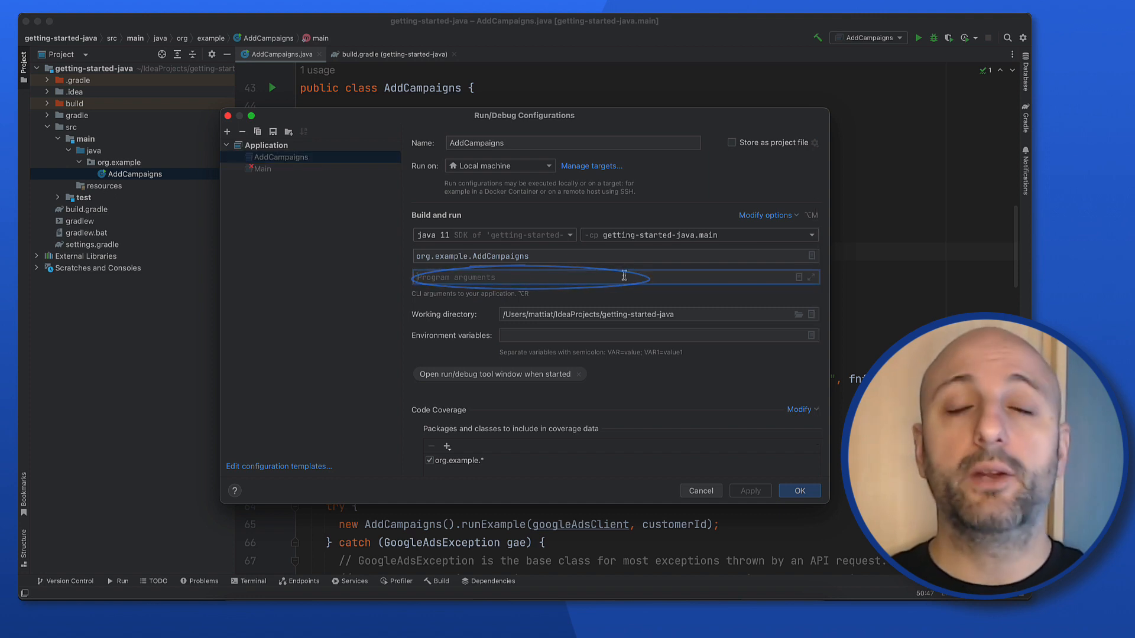
left_click(702, 491)
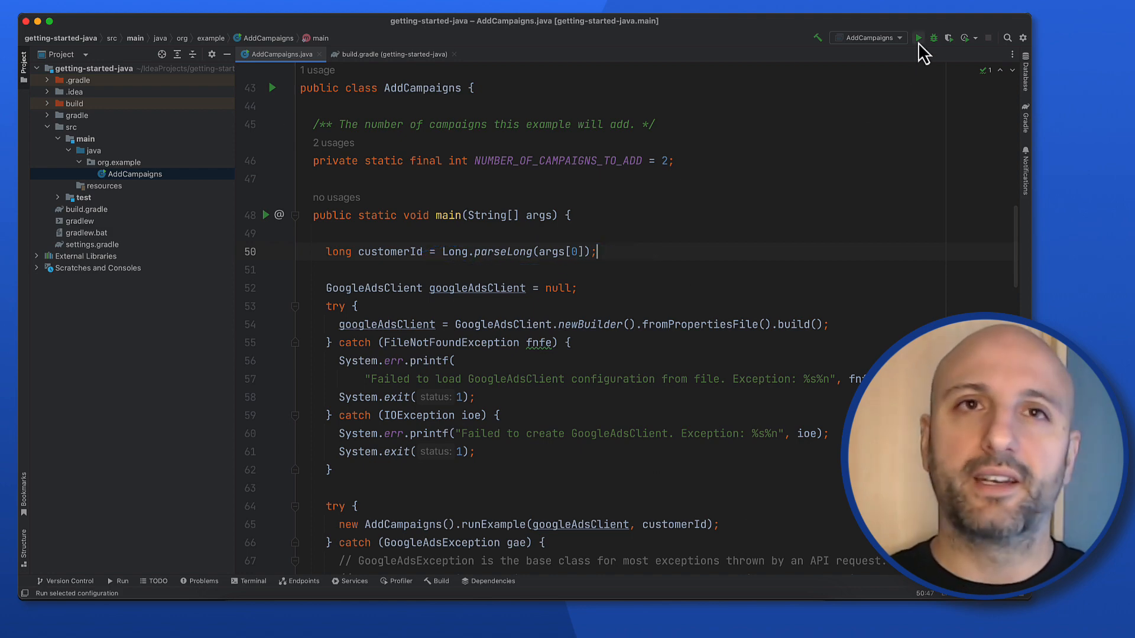
left_click(922, 37)
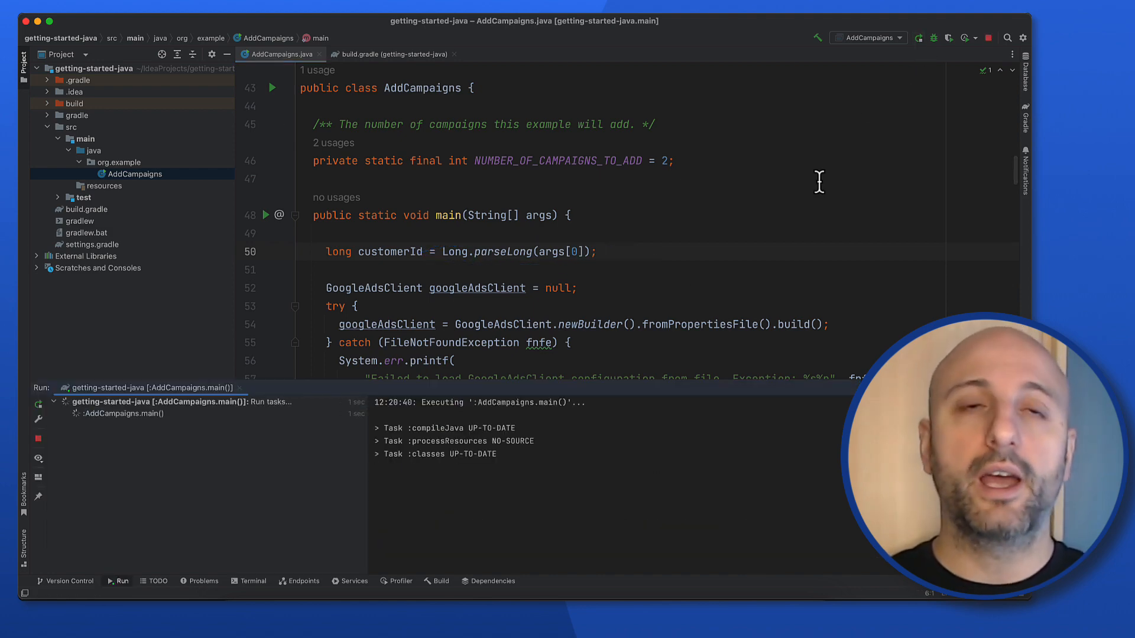